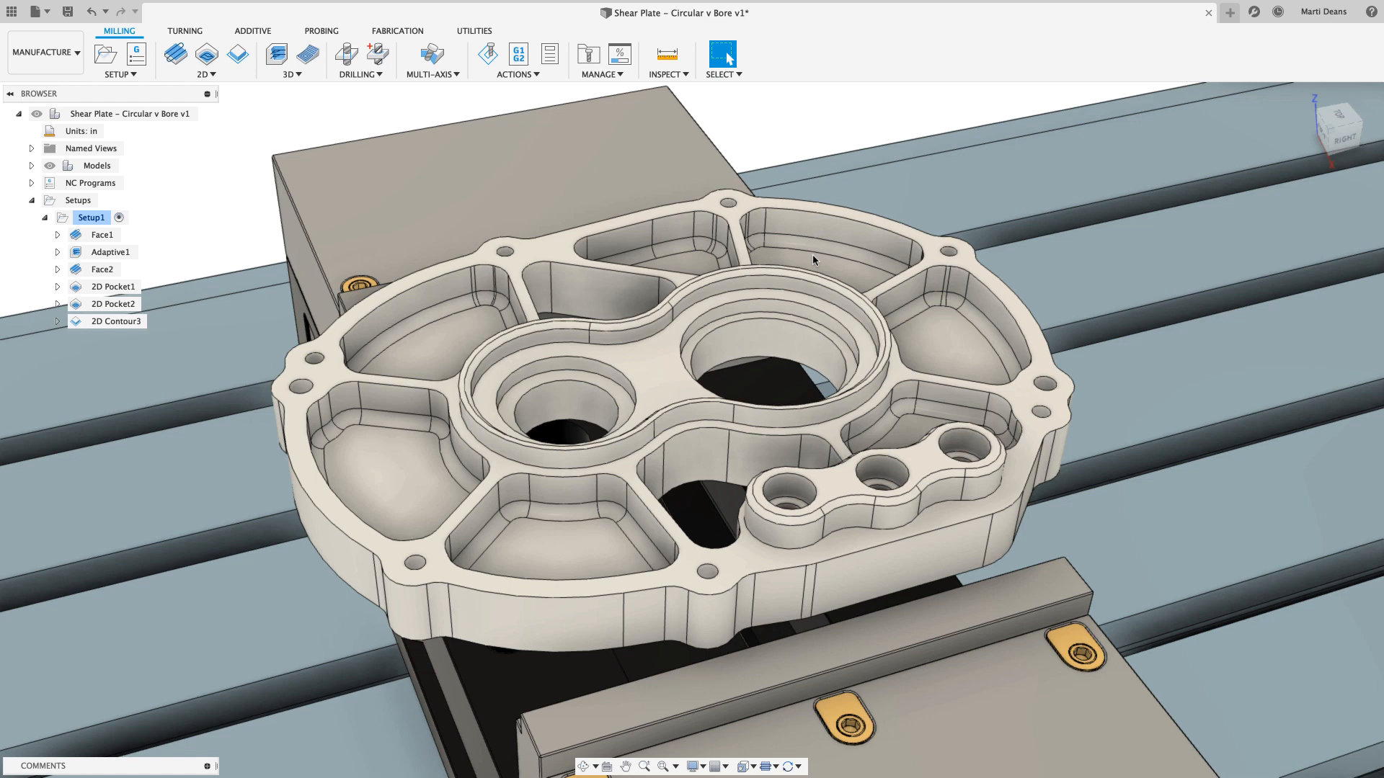
pyautogui.moveTo(332, 116)
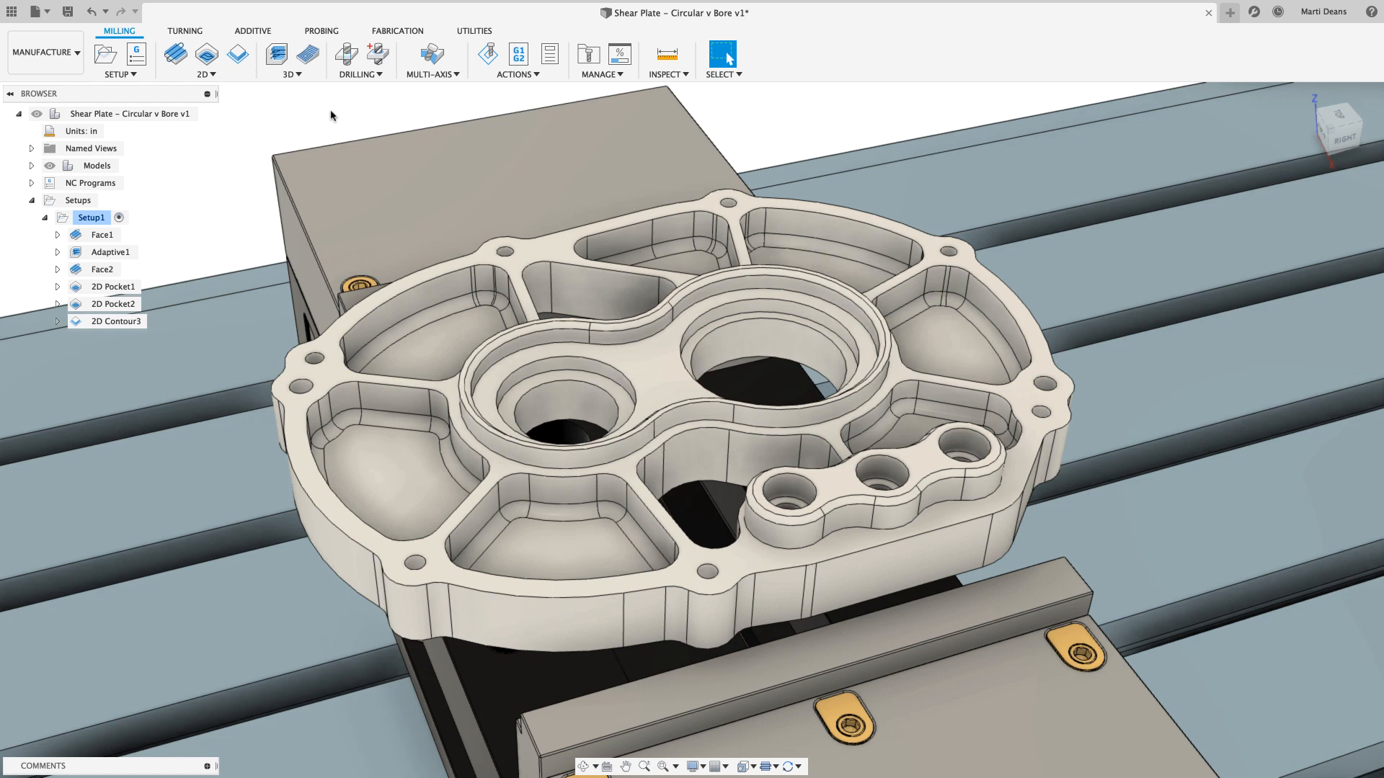
# Show the 2D milling operations menu from the Milling toolbar.
pyautogui.click(217, 69)
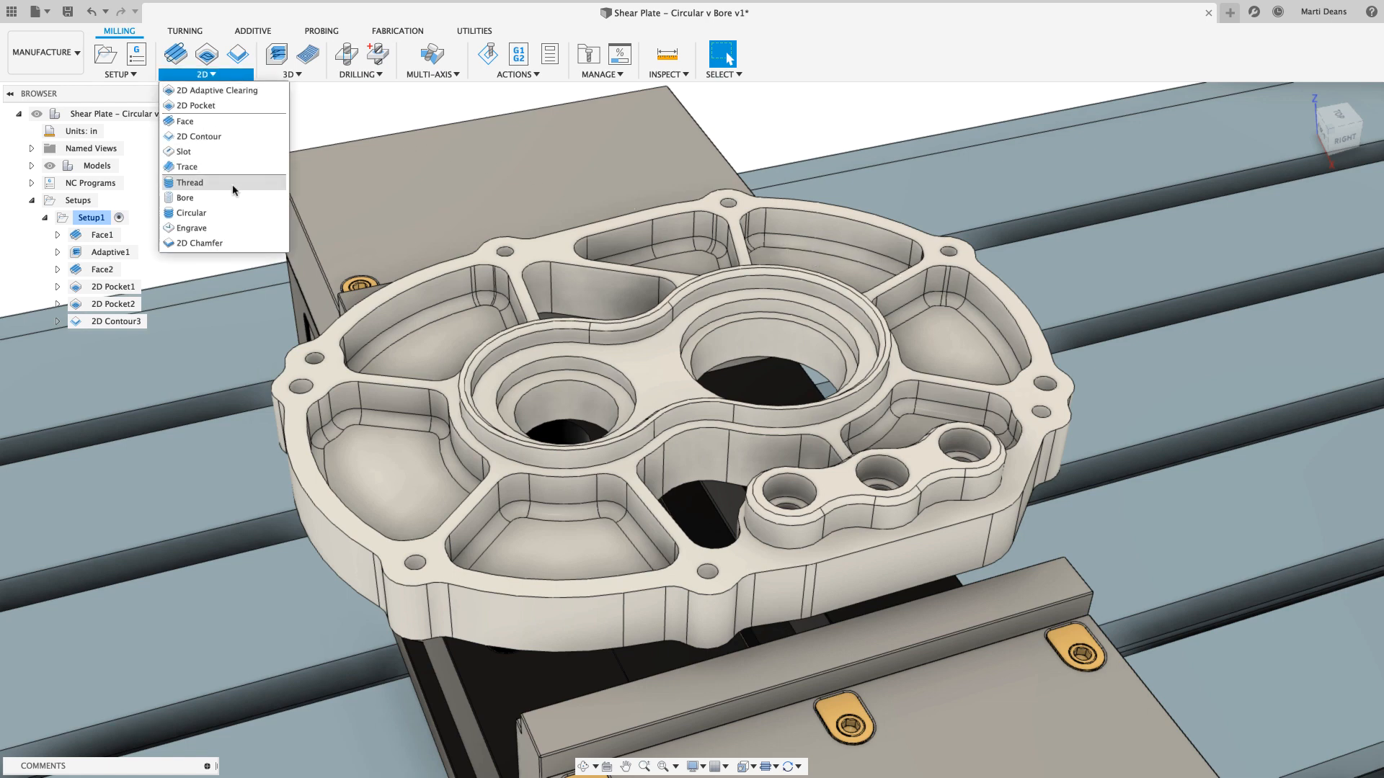
# Start a Bore toolpath on the two bore faces, toggling Use Ramp Angle on and off.
pyautogui.click(185, 197)
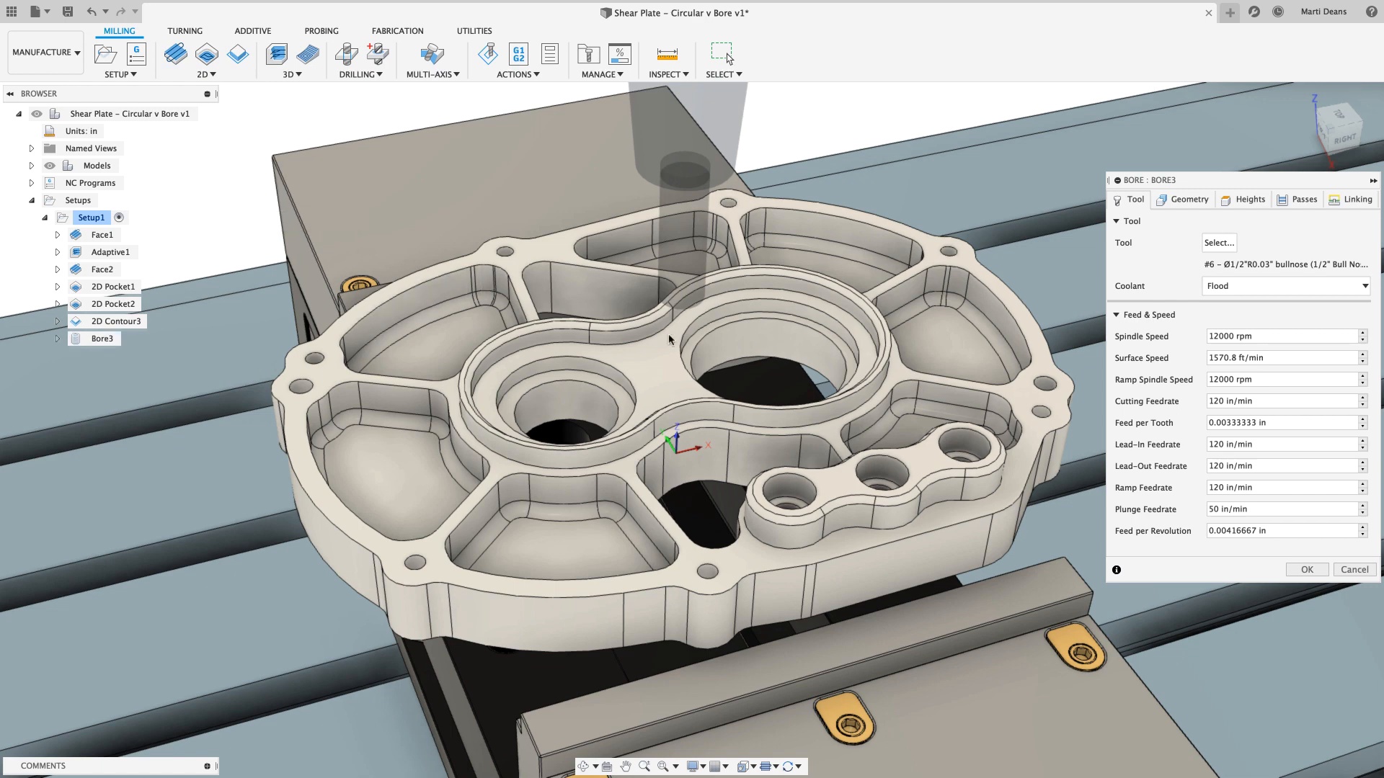
pyautogui.click(1186, 199)
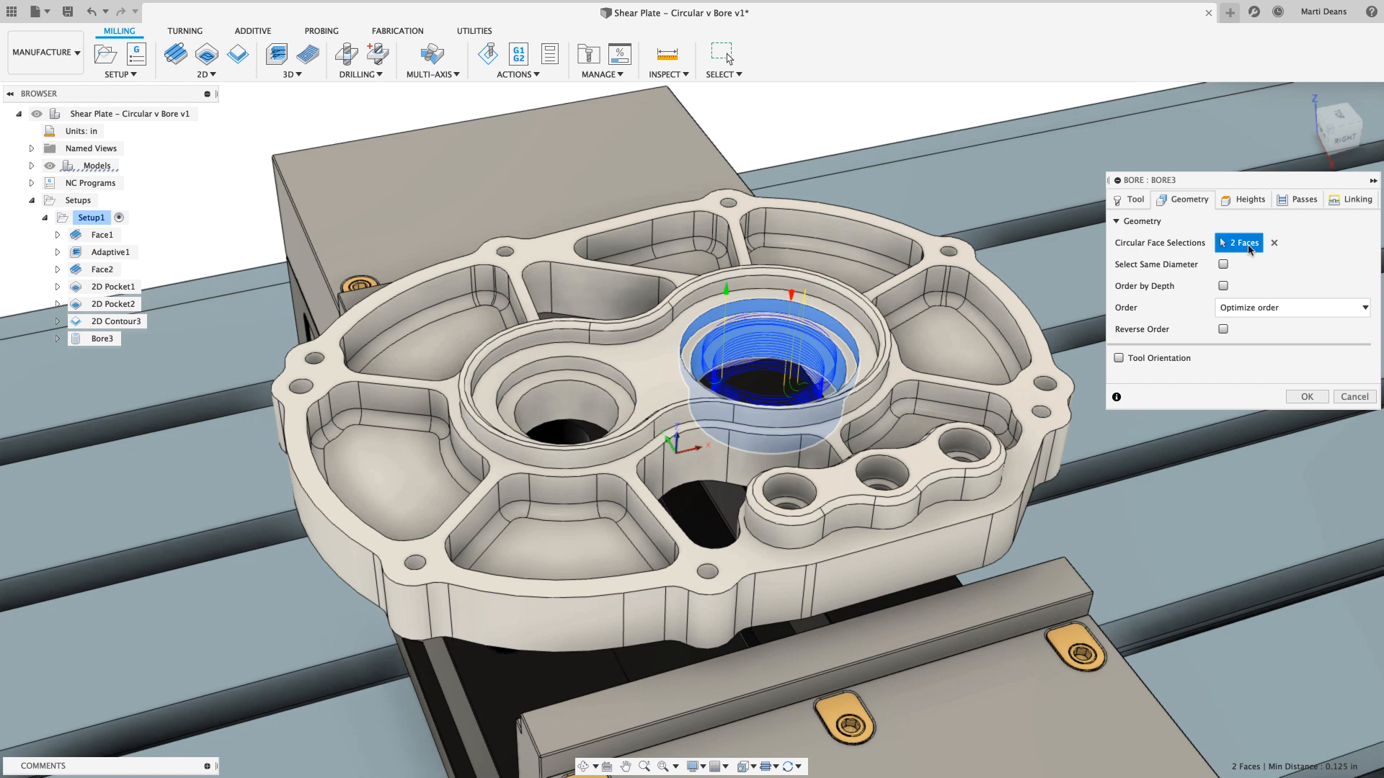
pyautogui.click(1306, 200)
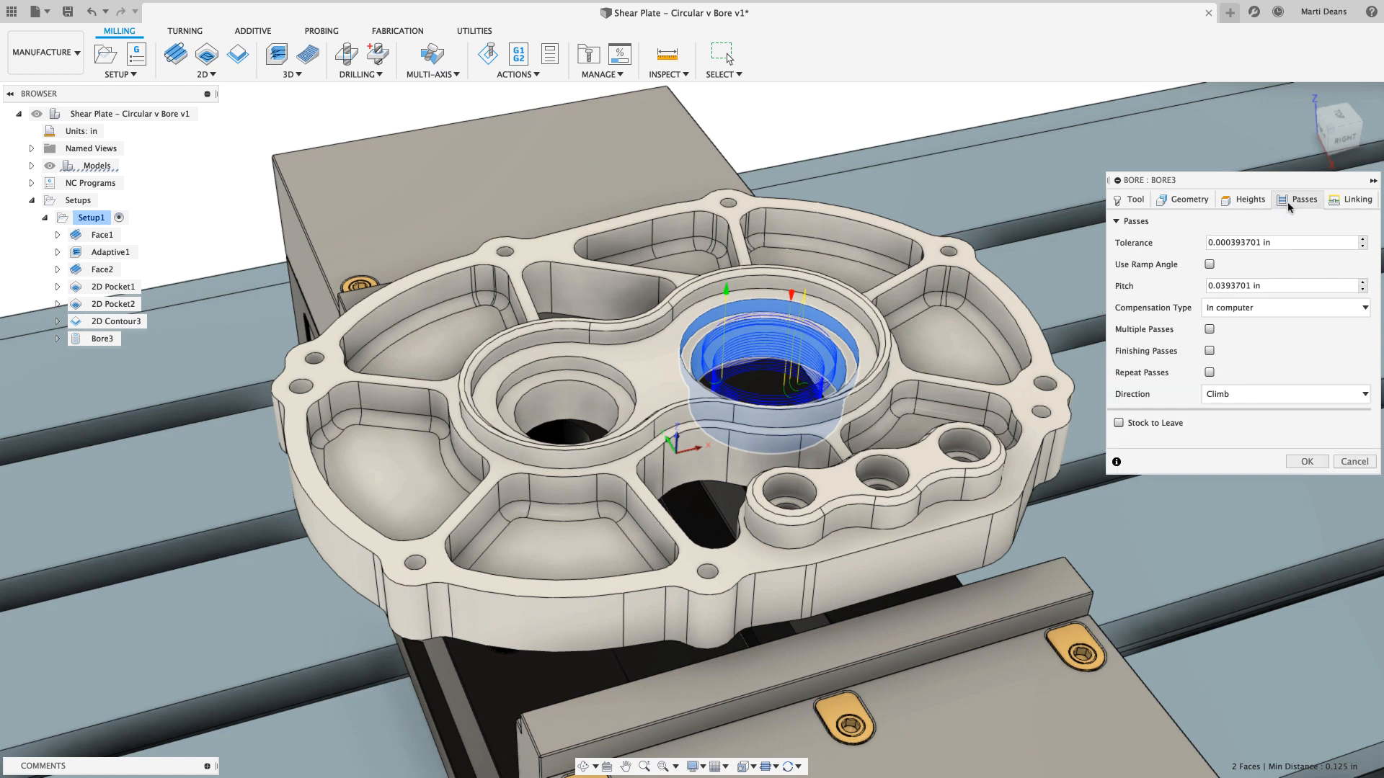
pyautogui.moveTo(1229, 254)
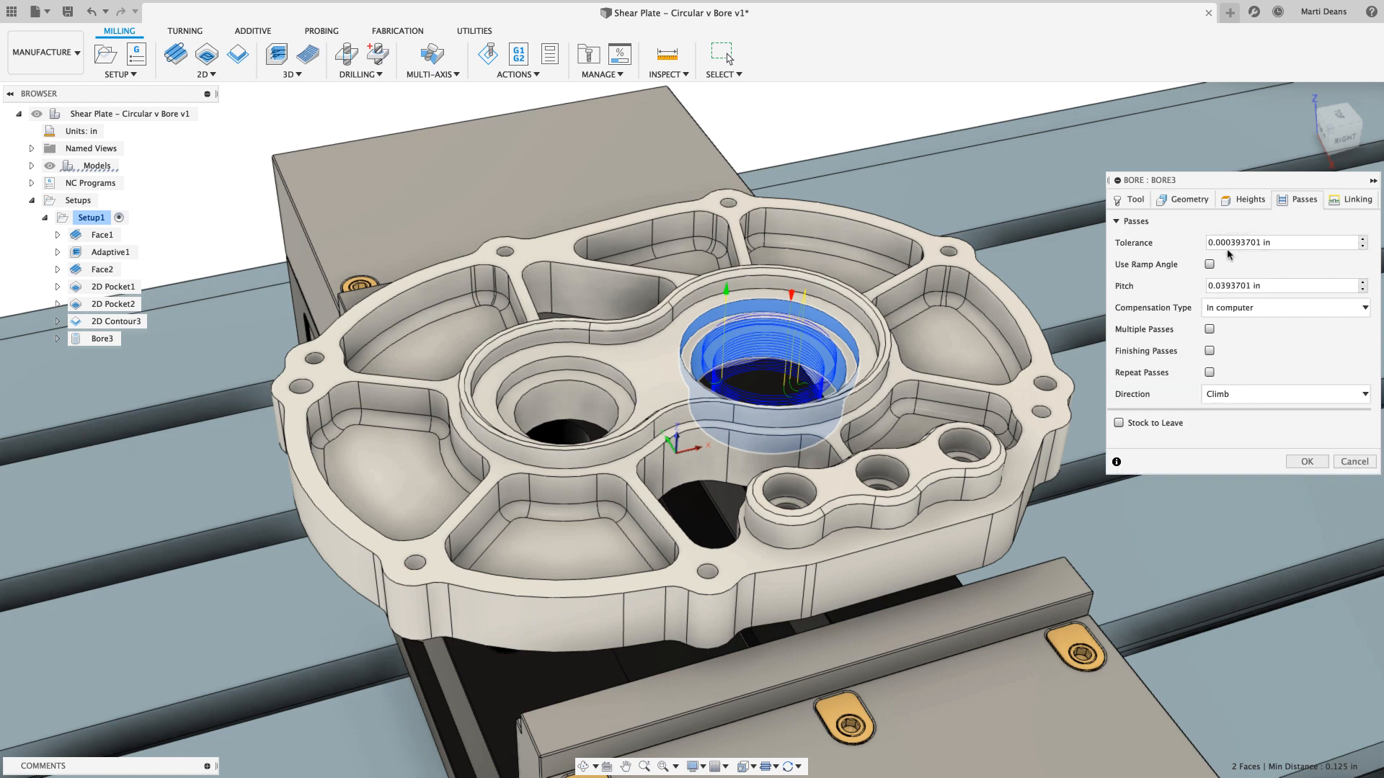
pyautogui.click(1208, 264)
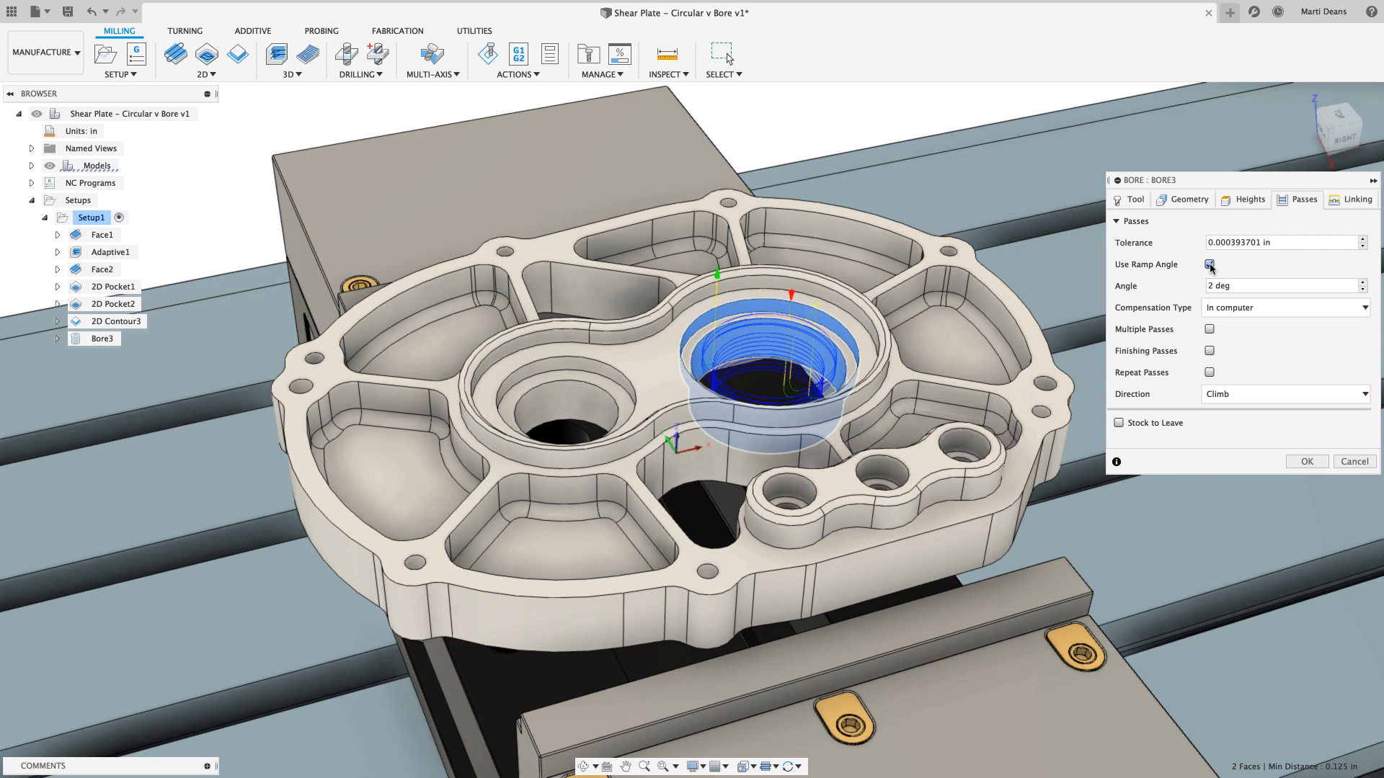
pyautogui.click(1208, 265)
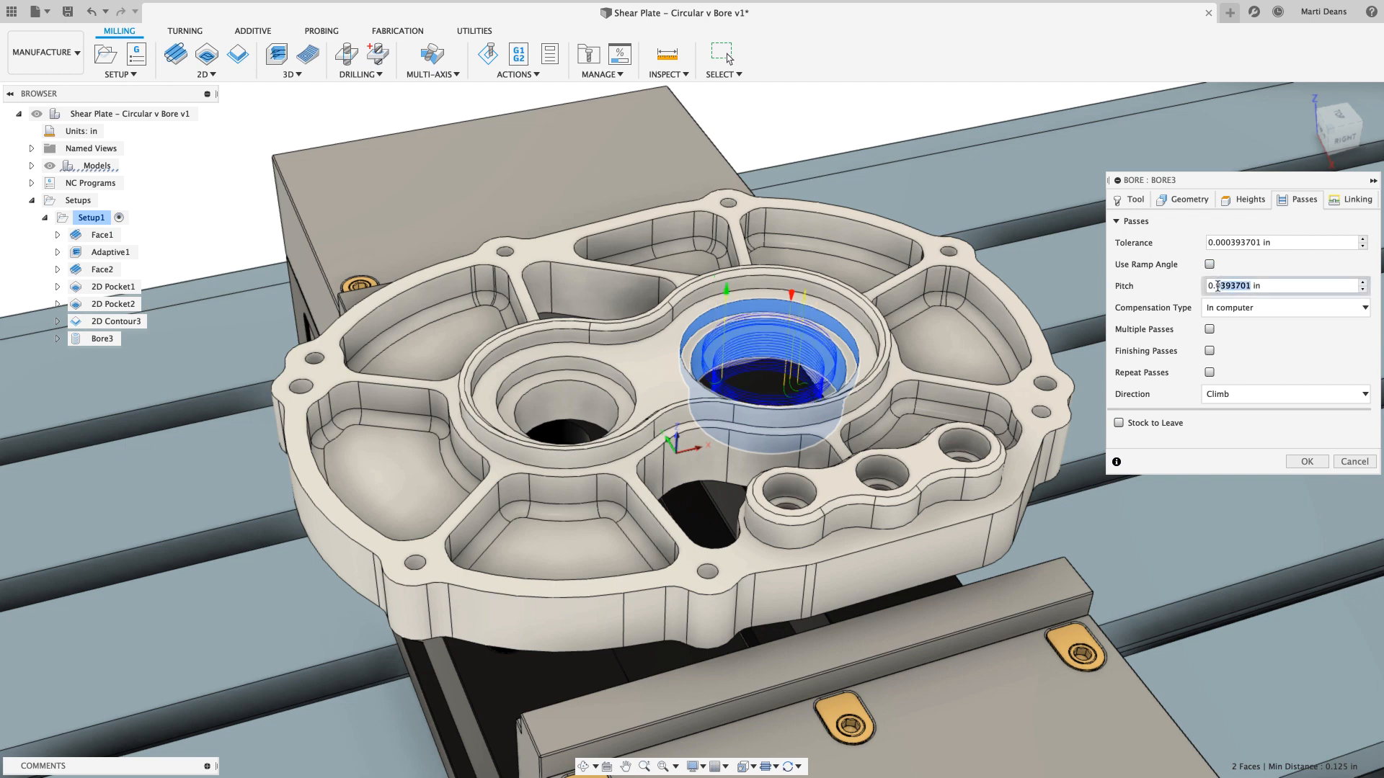
# Enable Lead To Center in Linking and create the Bore3 toolpath.
pyautogui.click(1354, 200)
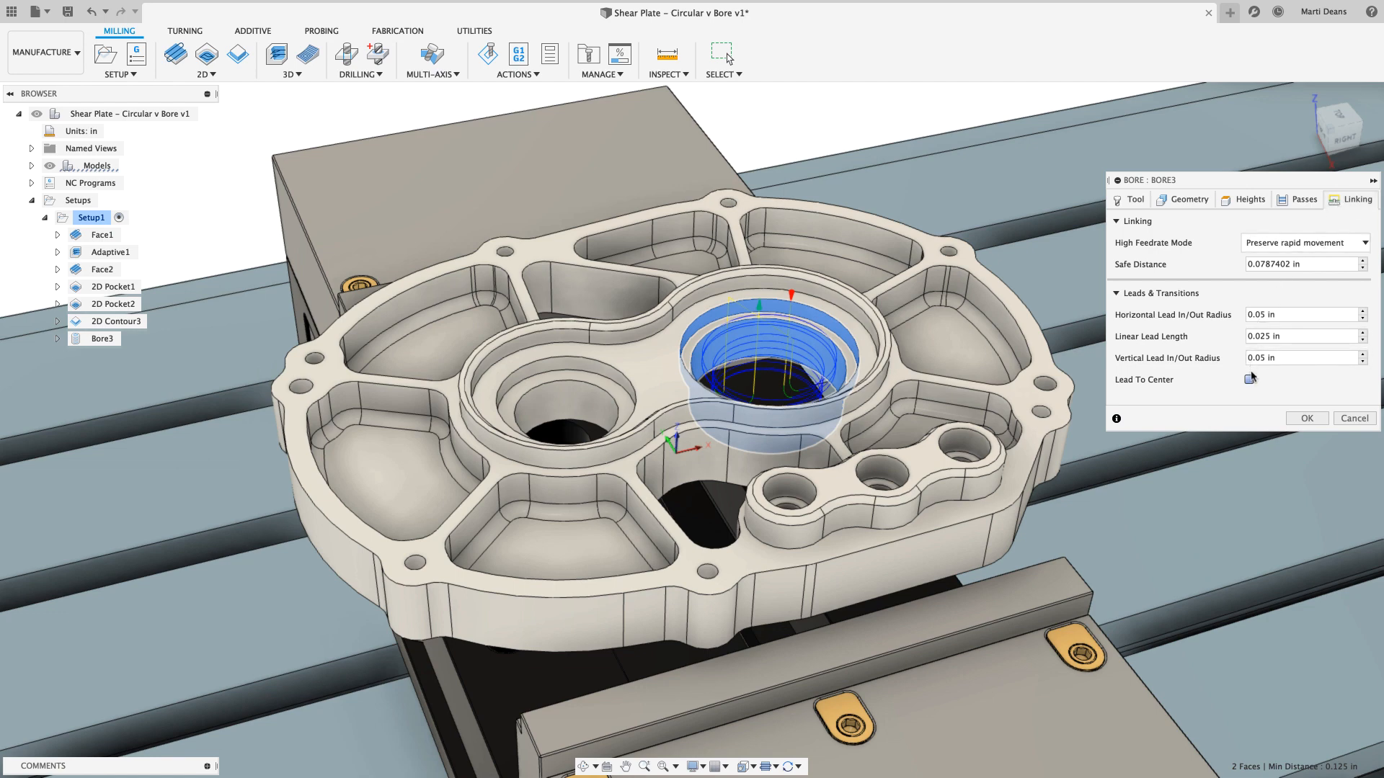
pyautogui.click(1248, 379)
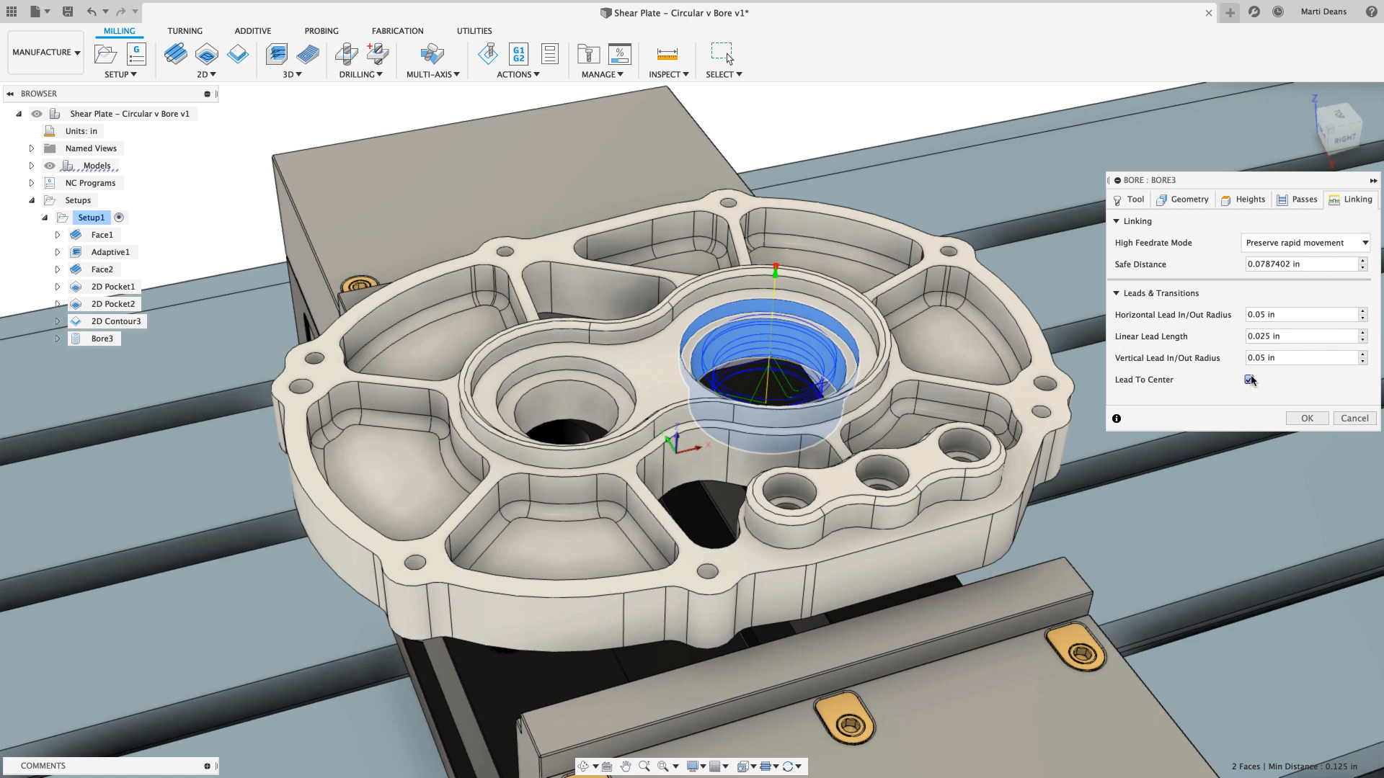
pyautogui.click(486, 54)
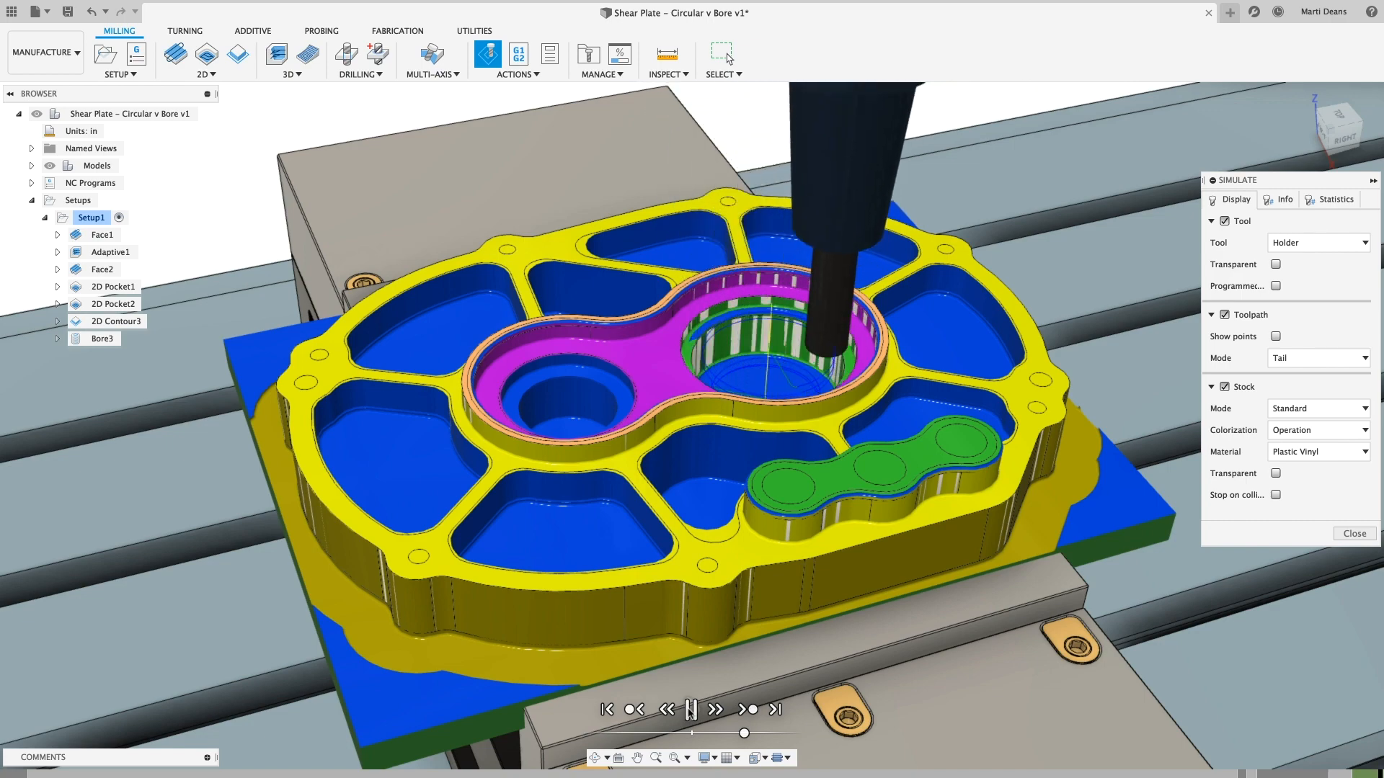
pyautogui.click(1354, 533)
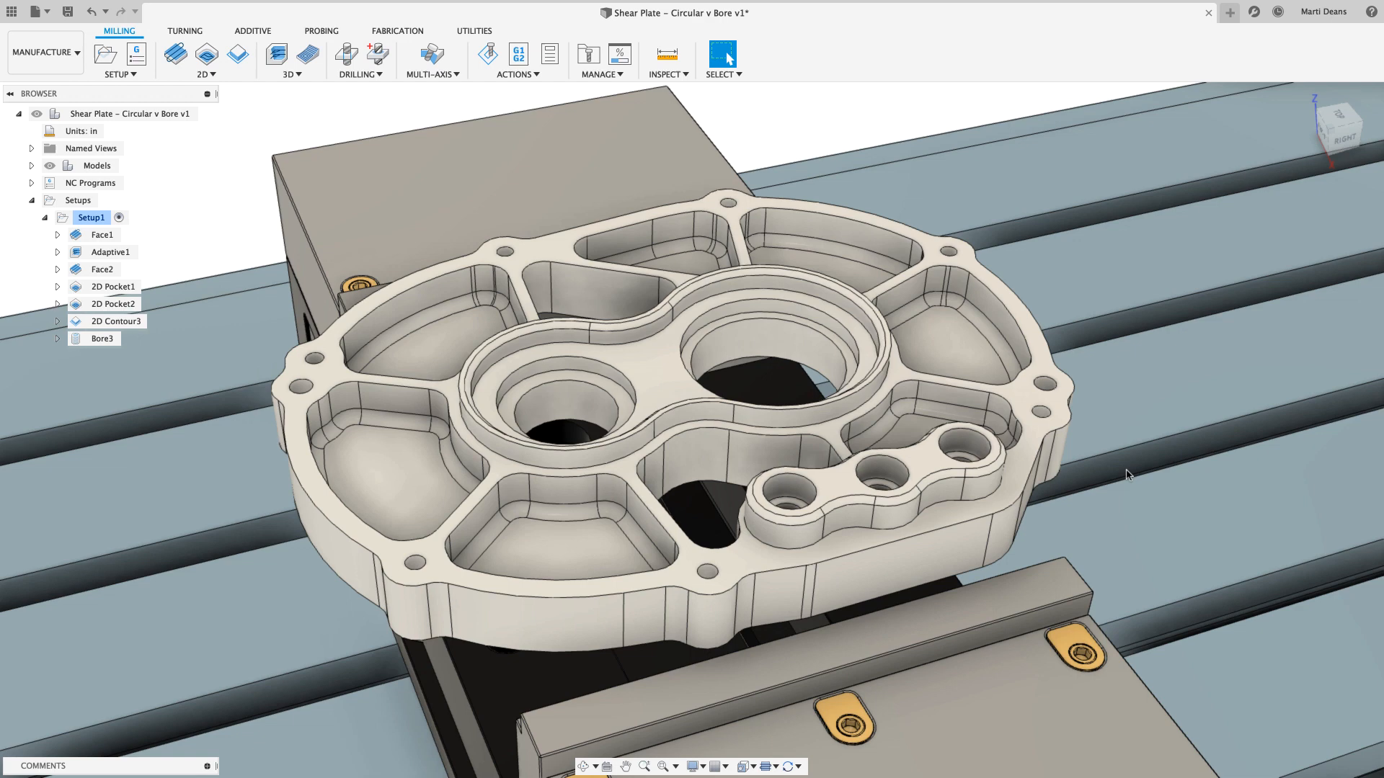
# Add a Circular toolpath on the bores with Use Even Stepdowns and Lead To Center enabled.
pyautogui.click(216, 60)
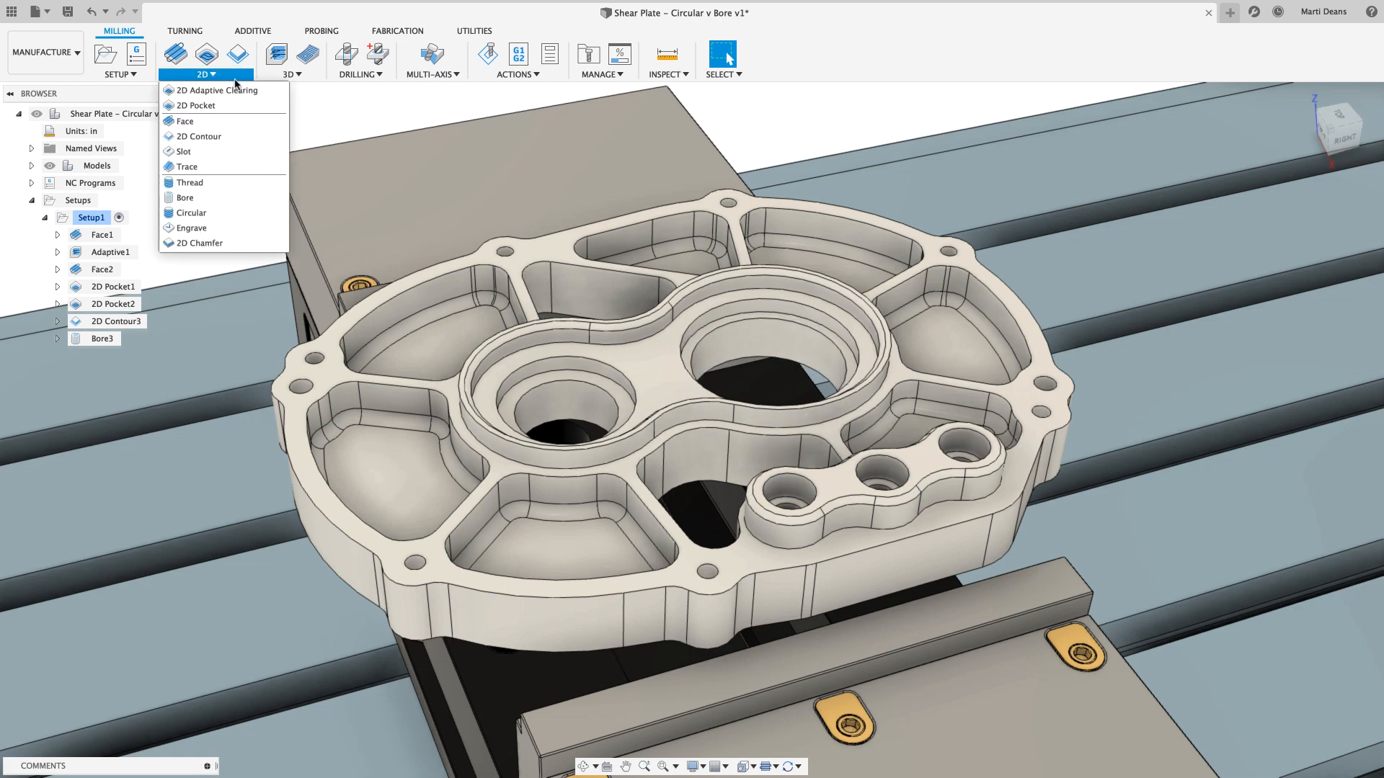
pyautogui.click(191, 212)
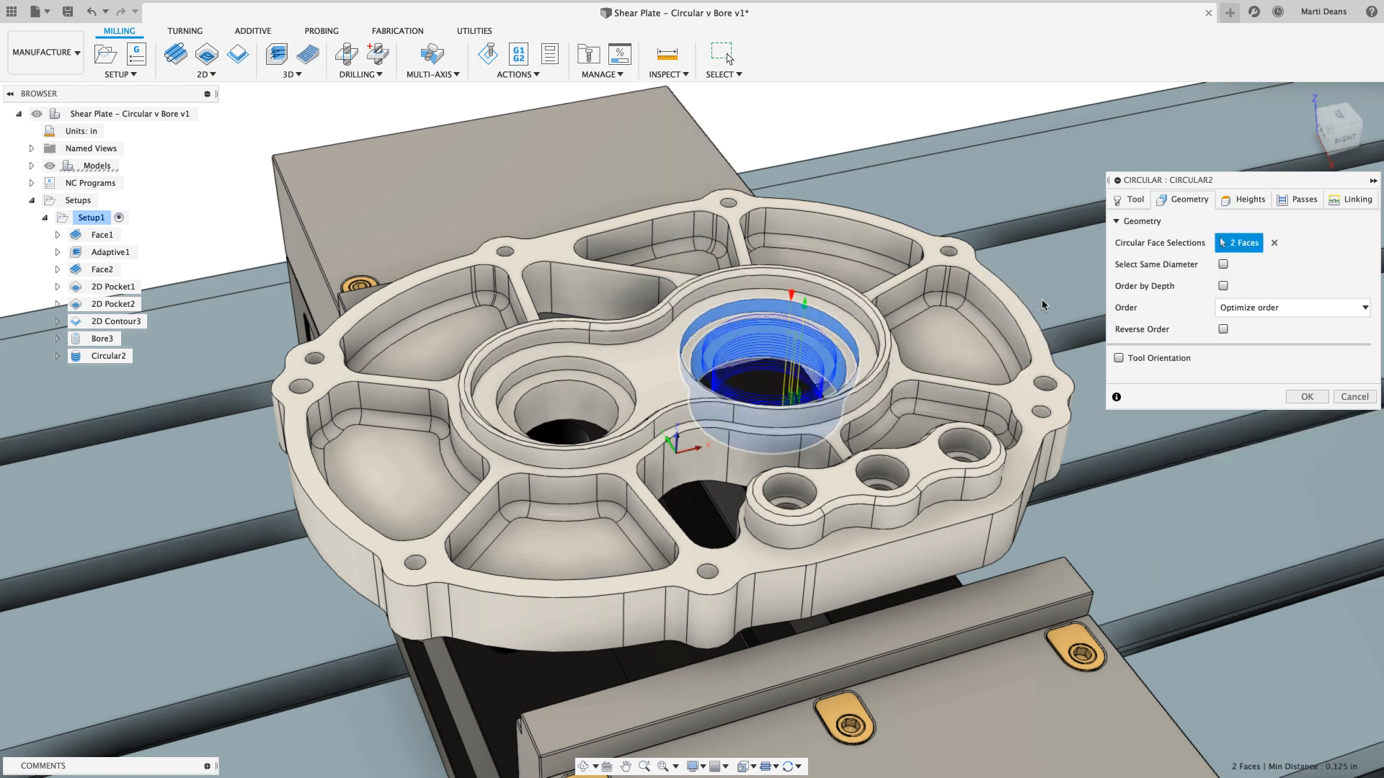
pyautogui.click(1305, 199)
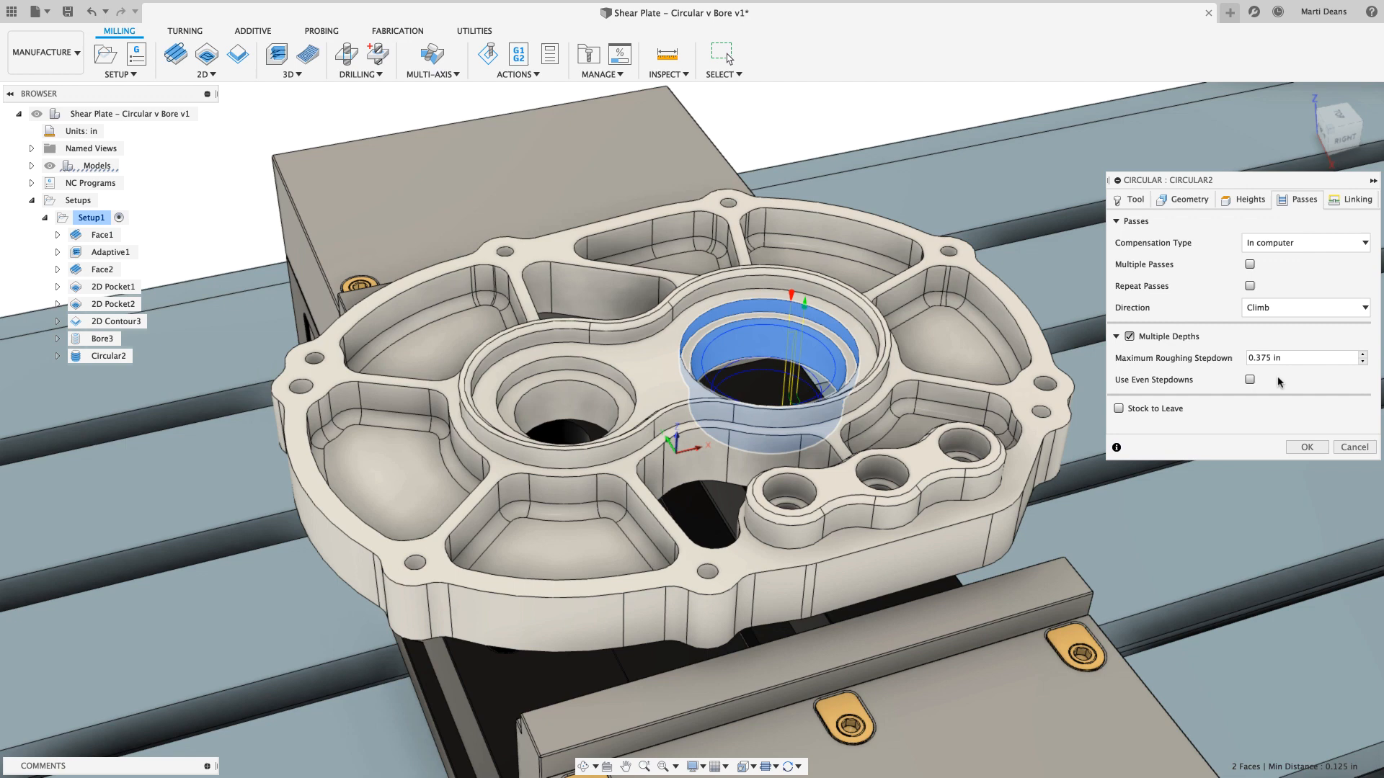
pyautogui.click(1249, 379)
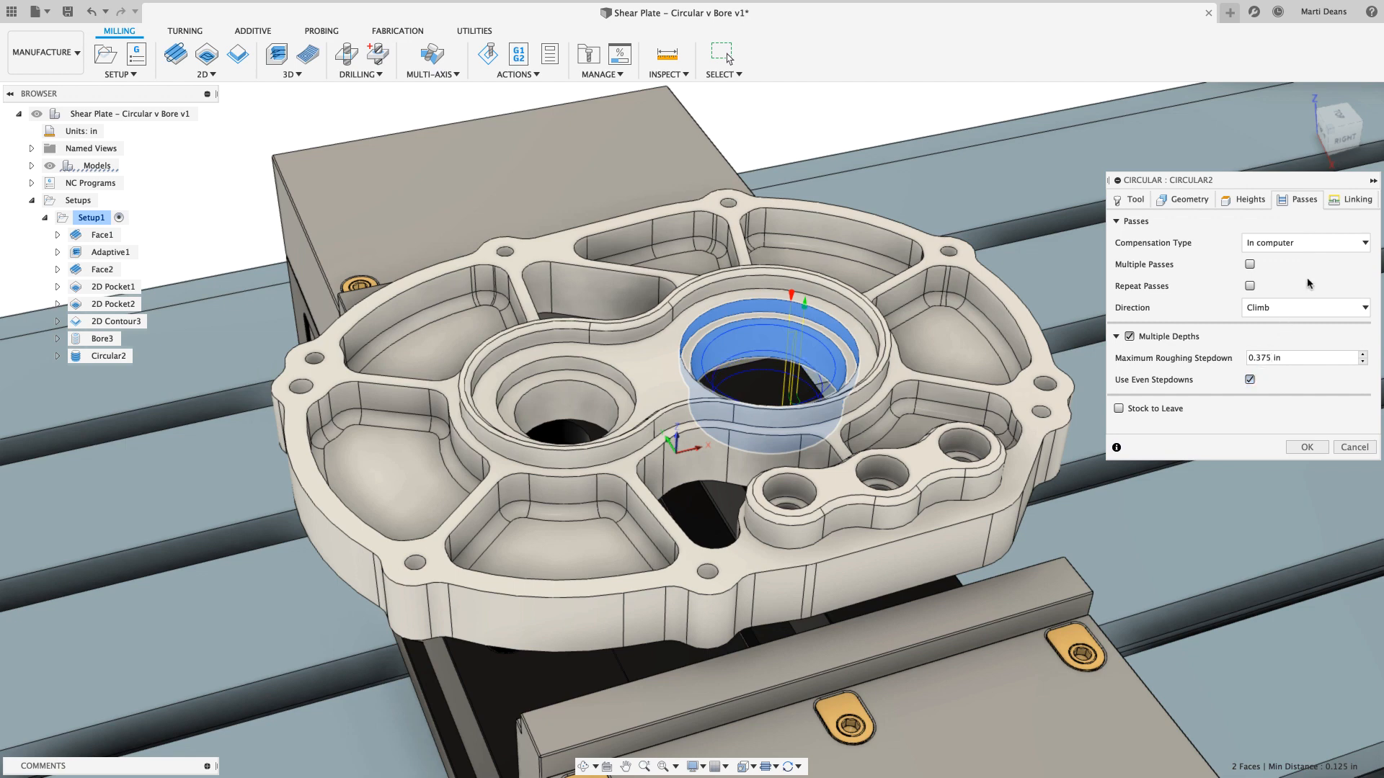
pyautogui.click(1356, 200)
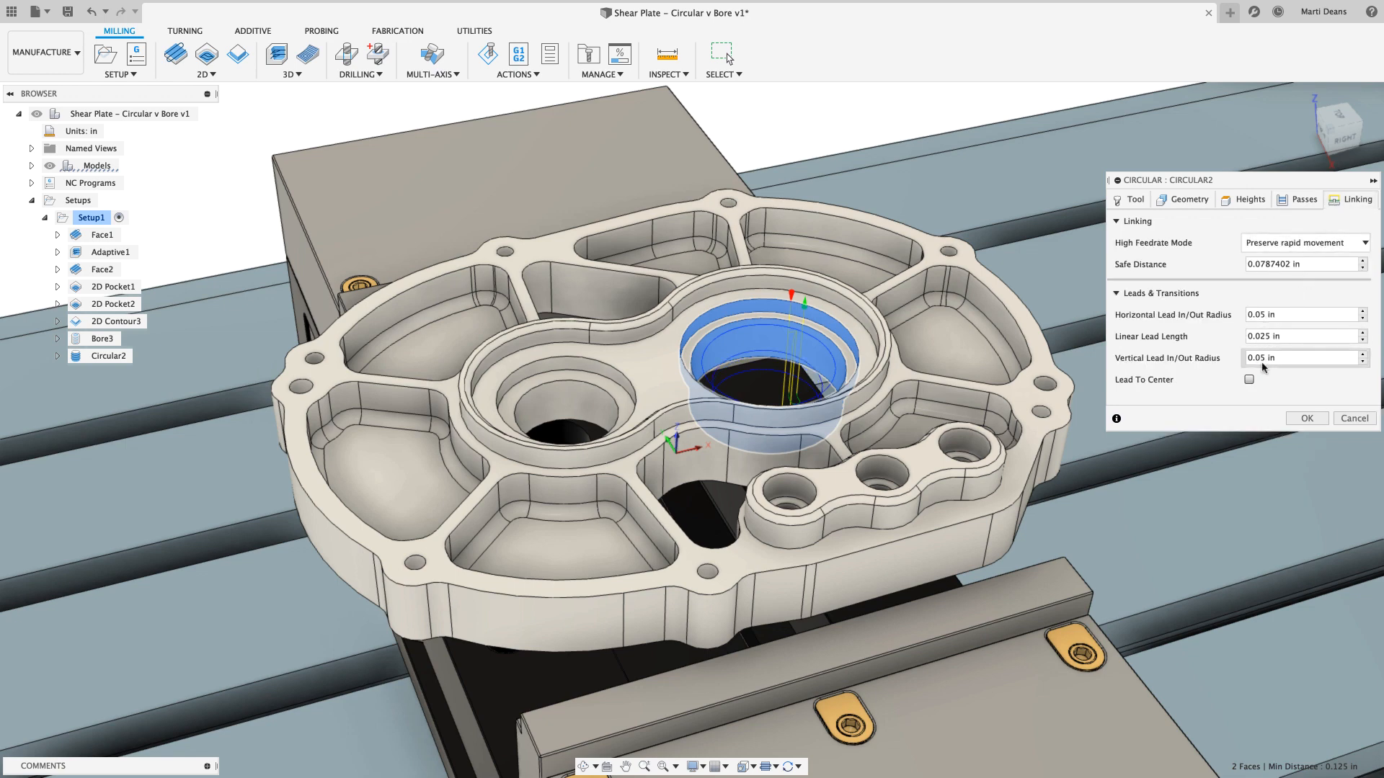
pyautogui.click(1248, 380)
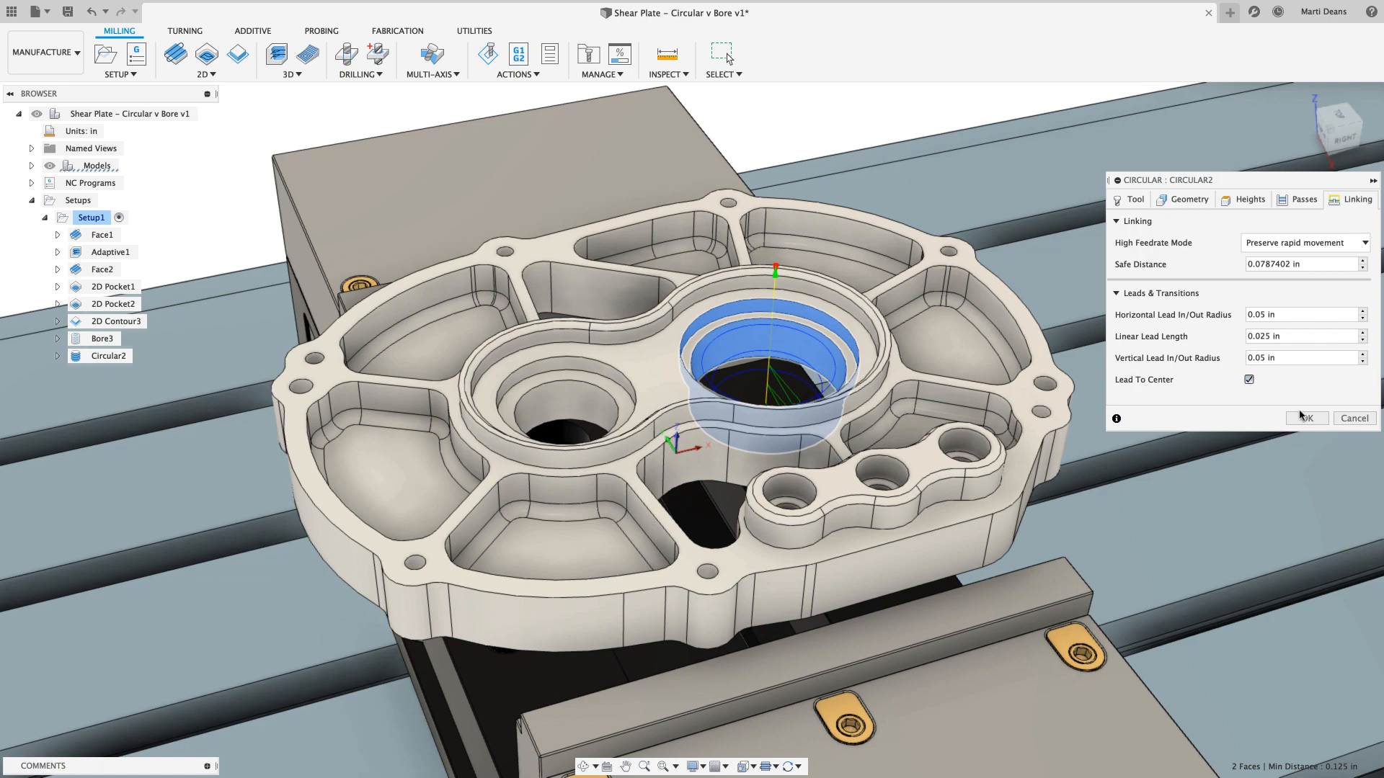